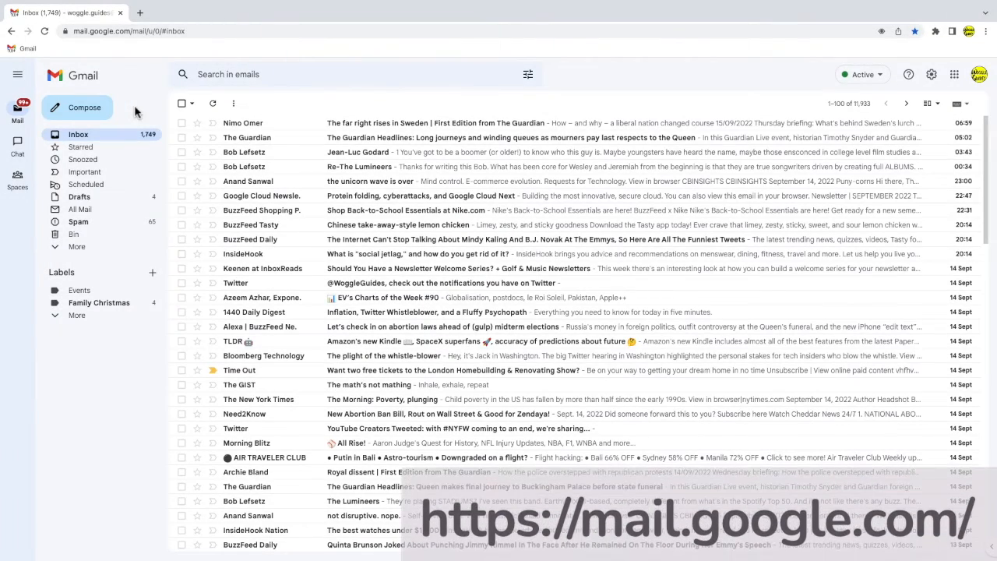
pyautogui.click(84, 106)
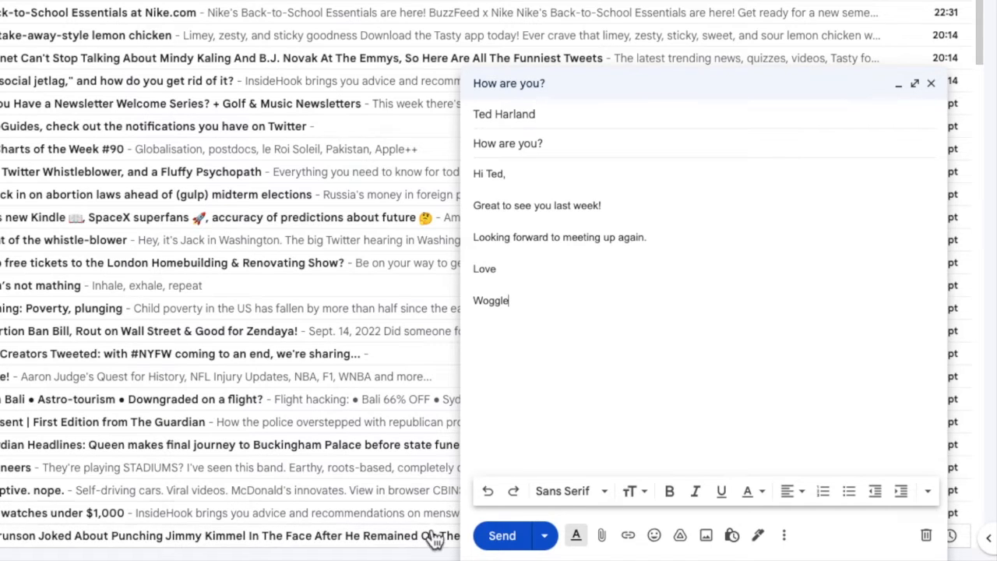
pyautogui.moveTo(502, 534)
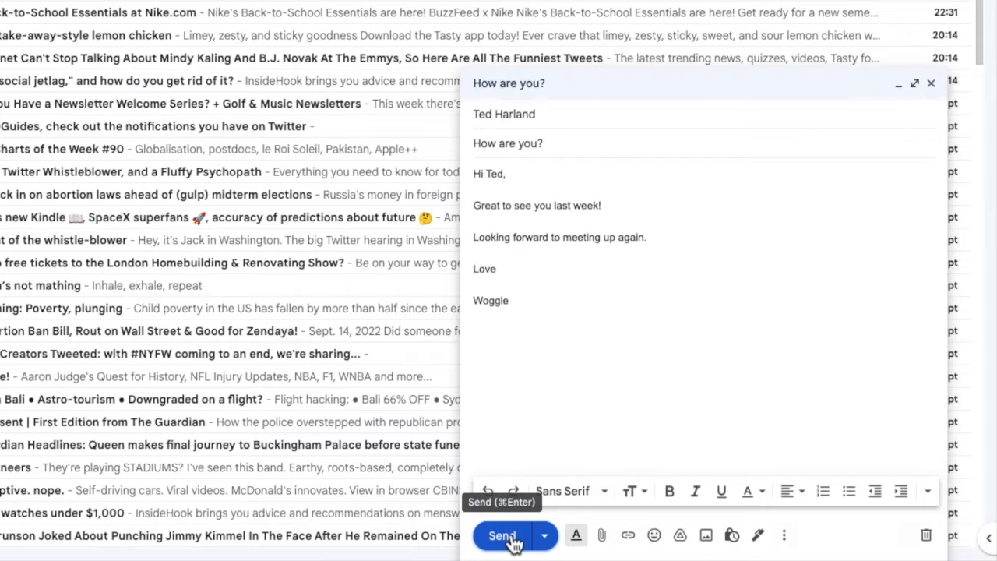
pyautogui.moveTo(543, 535)
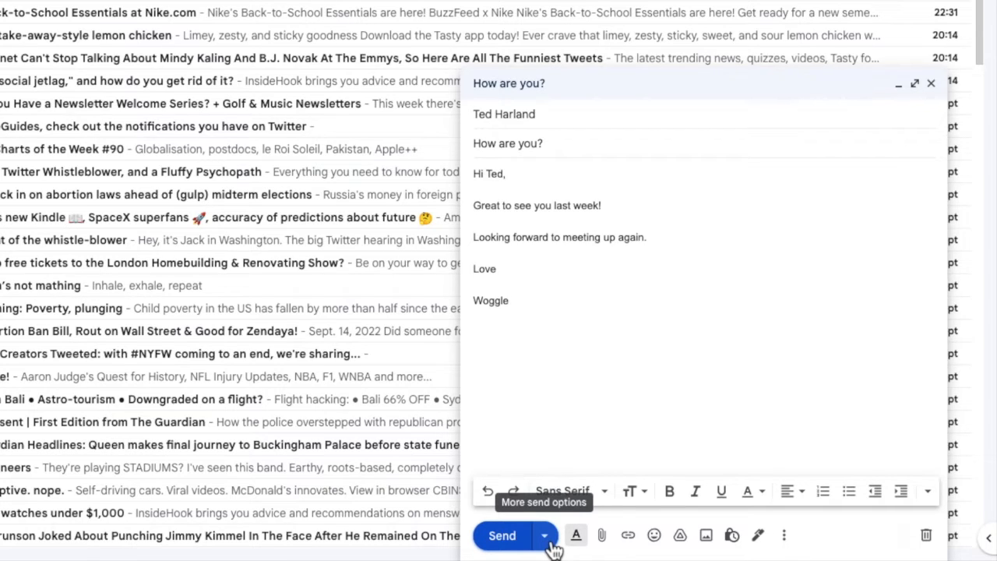
# Open the Schedule send options from the arrow beside Send.
pyautogui.click(543, 535)
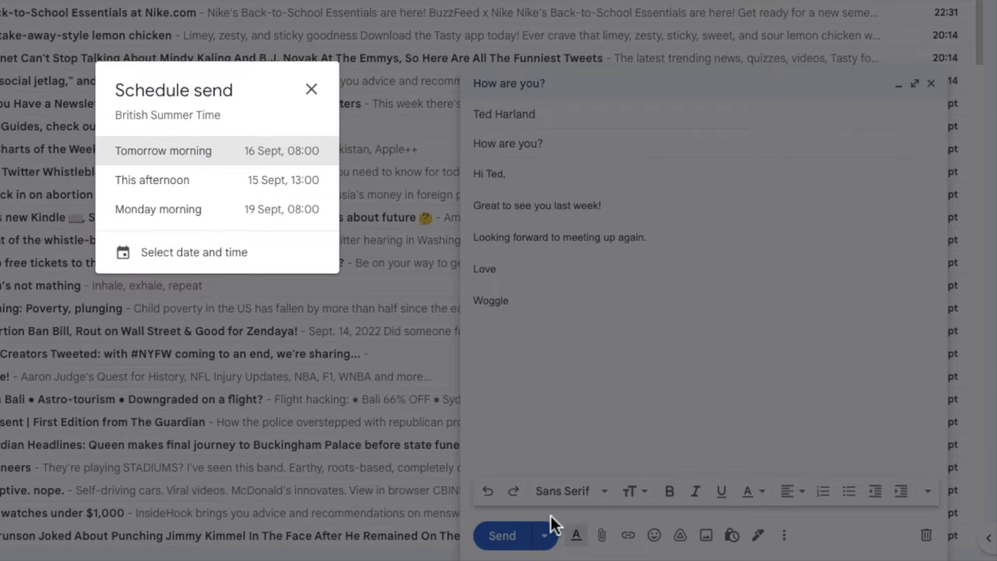
pyautogui.moveTo(467, 267)
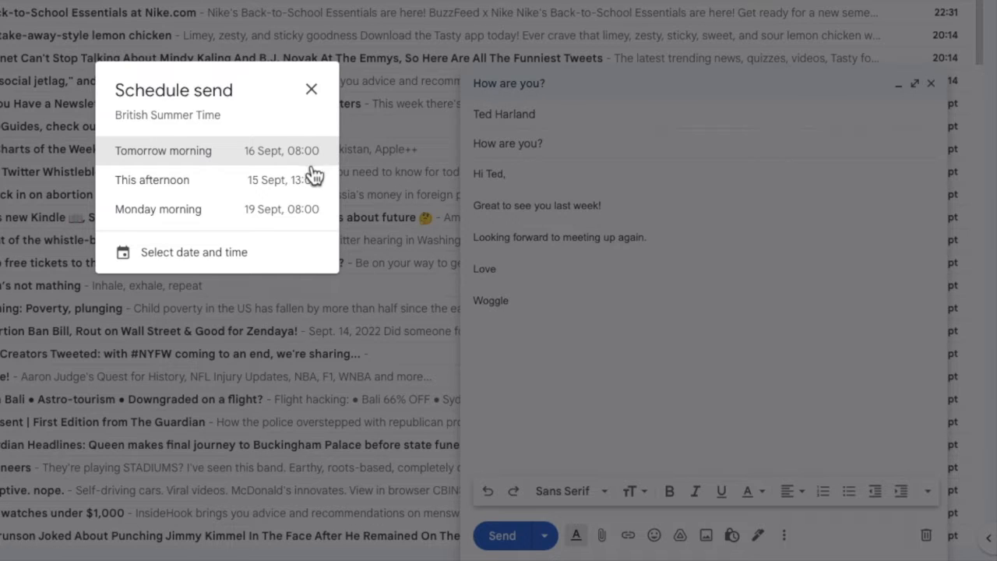
pyautogui.moveTo(312, 216)
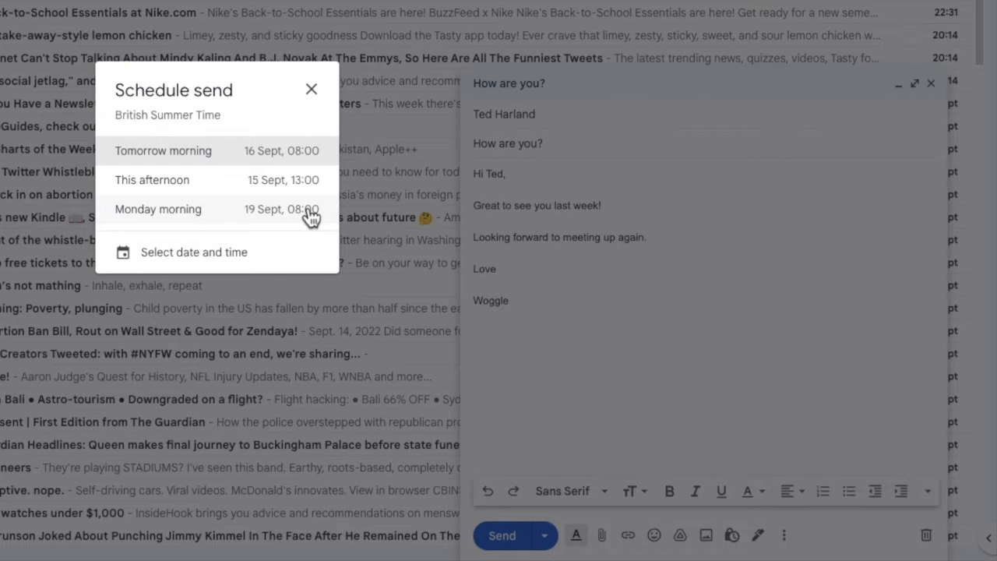
pyautogui.moveTo(292, 259)
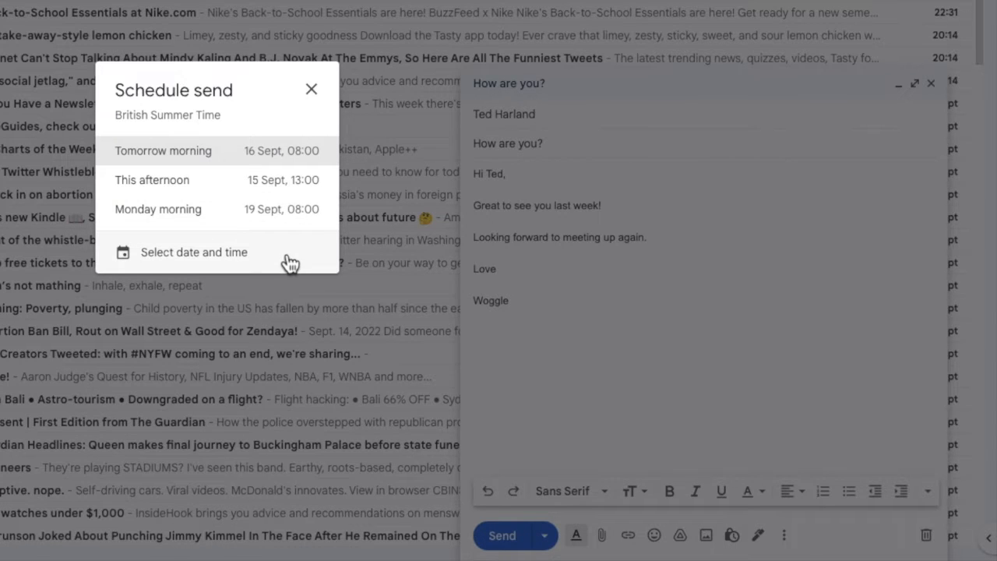
# Pick a custom date of 12 October 2022 at 12:00 and confirm Schedule send.
pyautogui.click(193, 251)
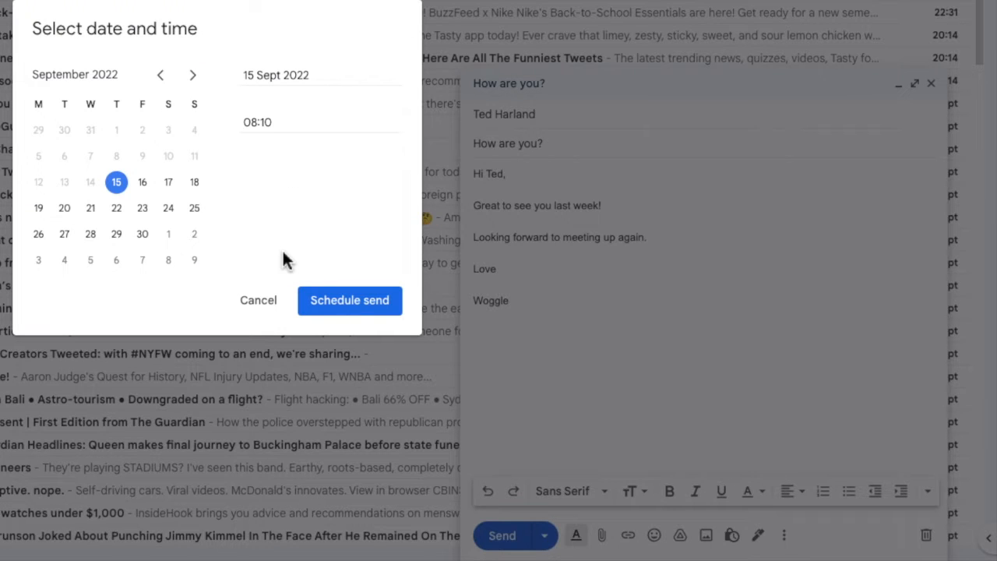
pyautogui.moveTo(280, 265)
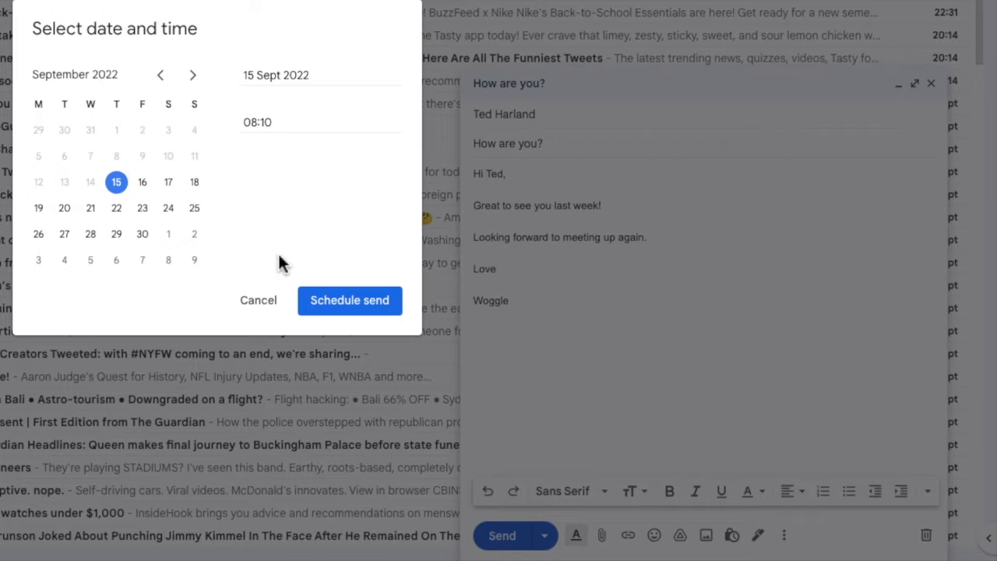
pyautogui.click(192, 75)
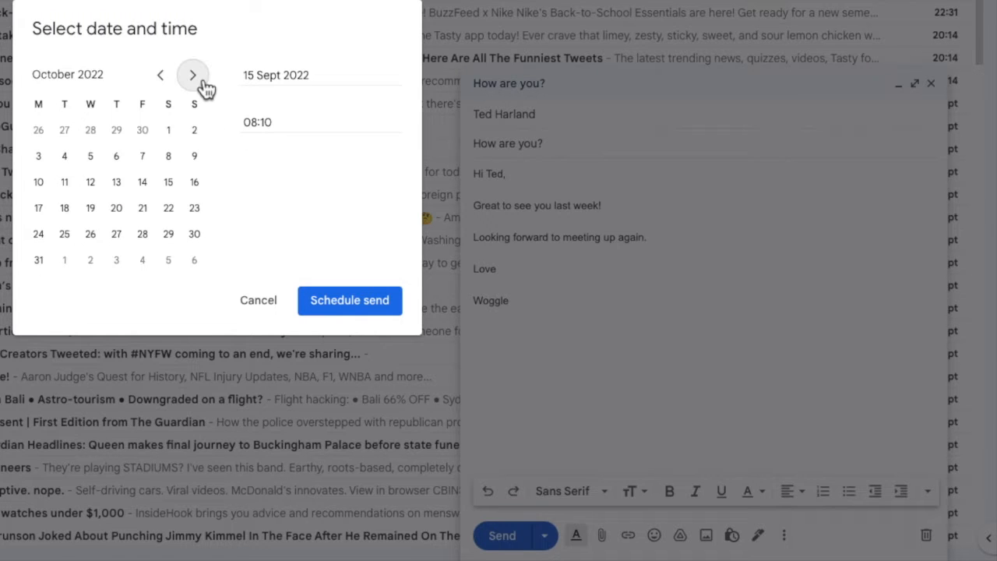
pyautogui.click(90, 181)
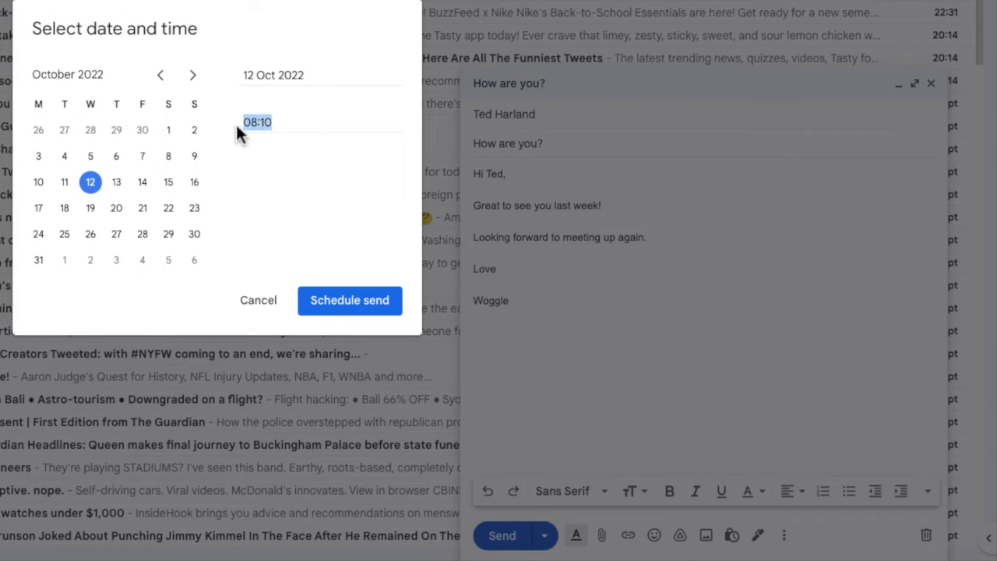
pyautogui.write('12:00')
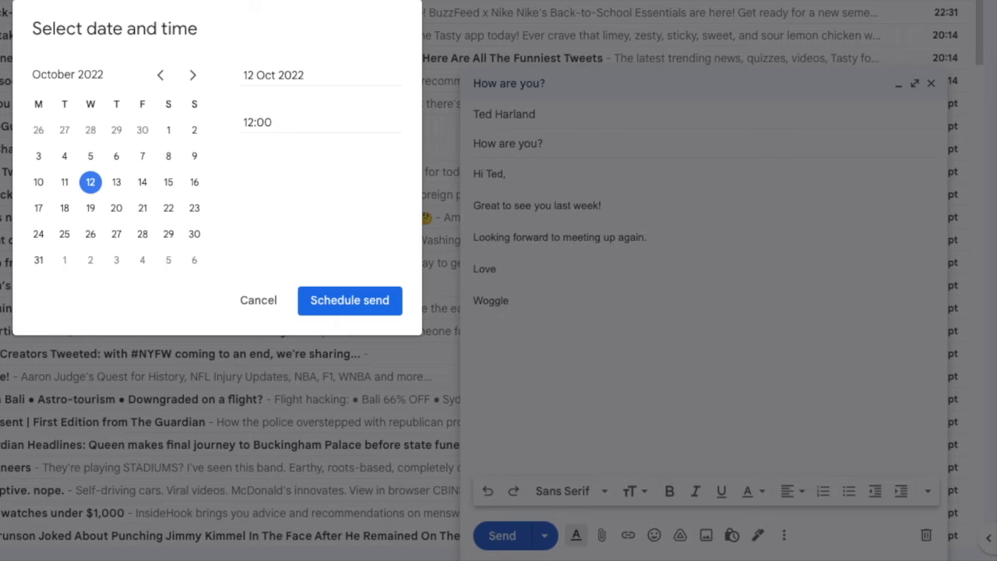
pyautogui.moveTo(300, 289)
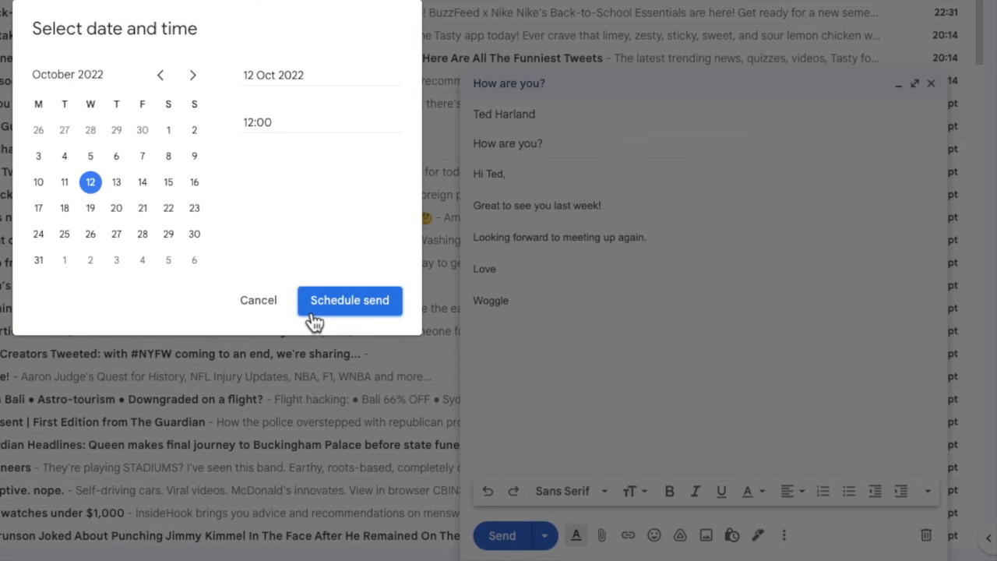
pyautogui.click(348, 300)
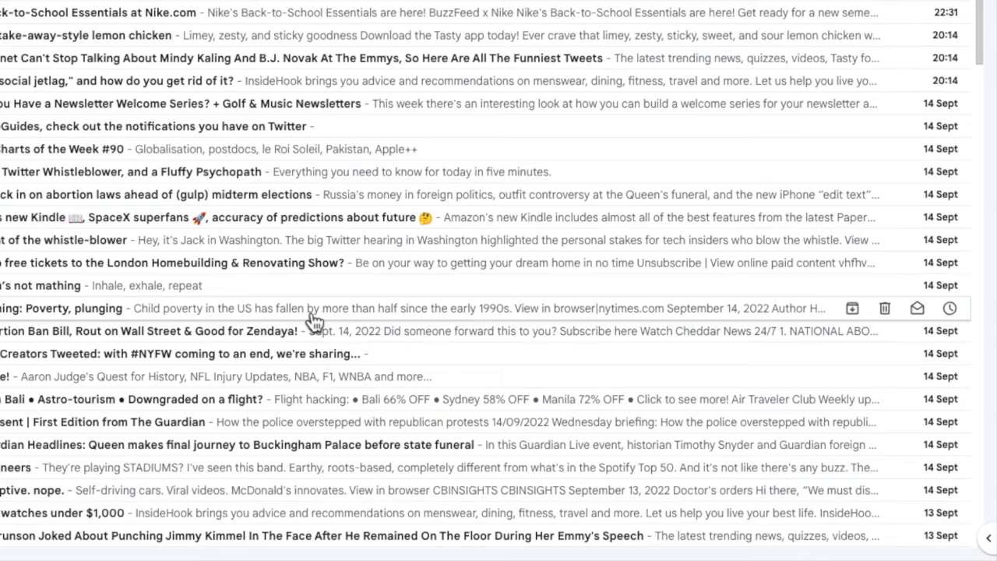
# Open the Scheduled folder showing 'How are you?' due 12 Oct.
pyautogui.scroll(-3)
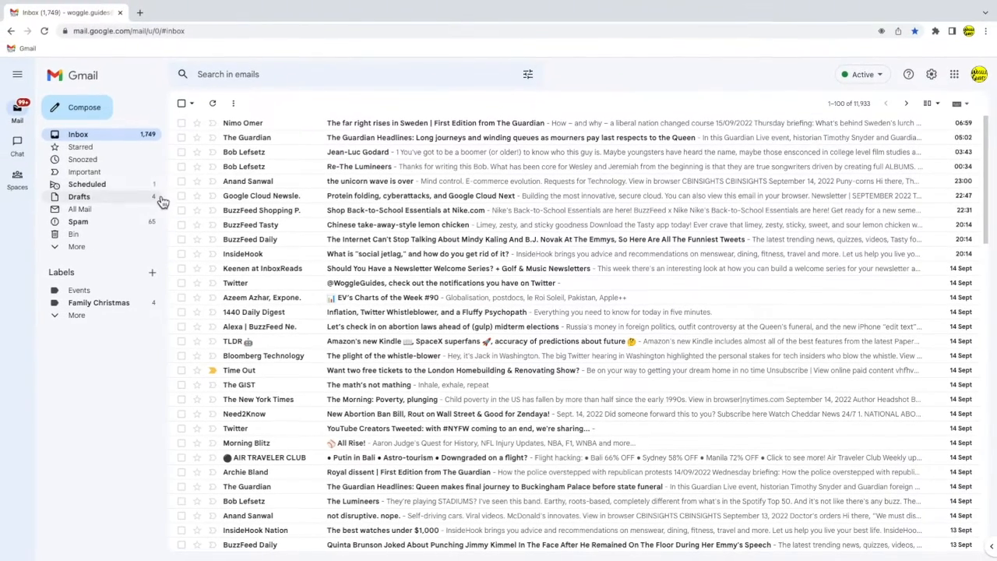
pyautogui.click(87, 184)
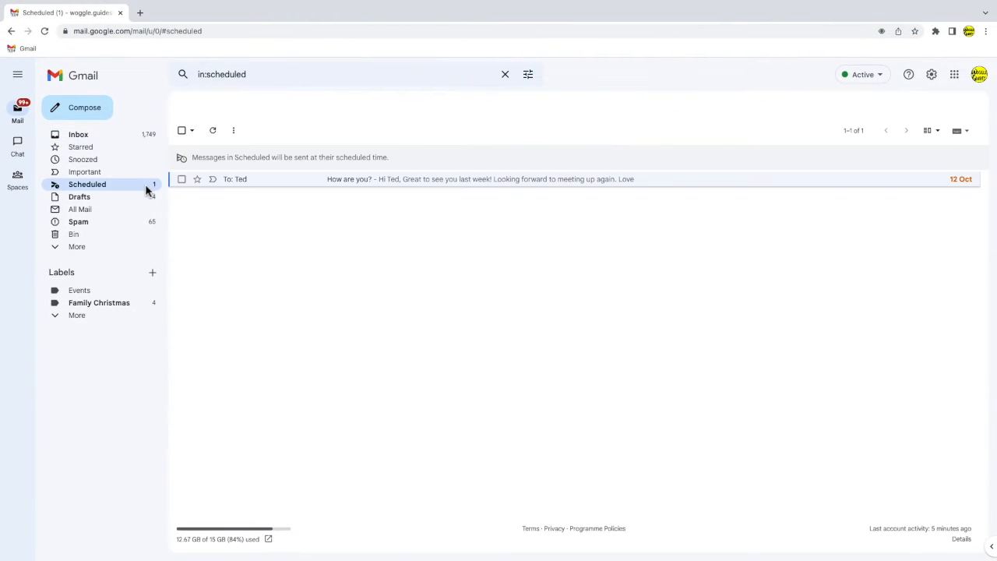
# Open the 'How are you?' email and zoom in on its Wed 12 Oct 12:00 send banner.
pyautogui.click(480, 179)
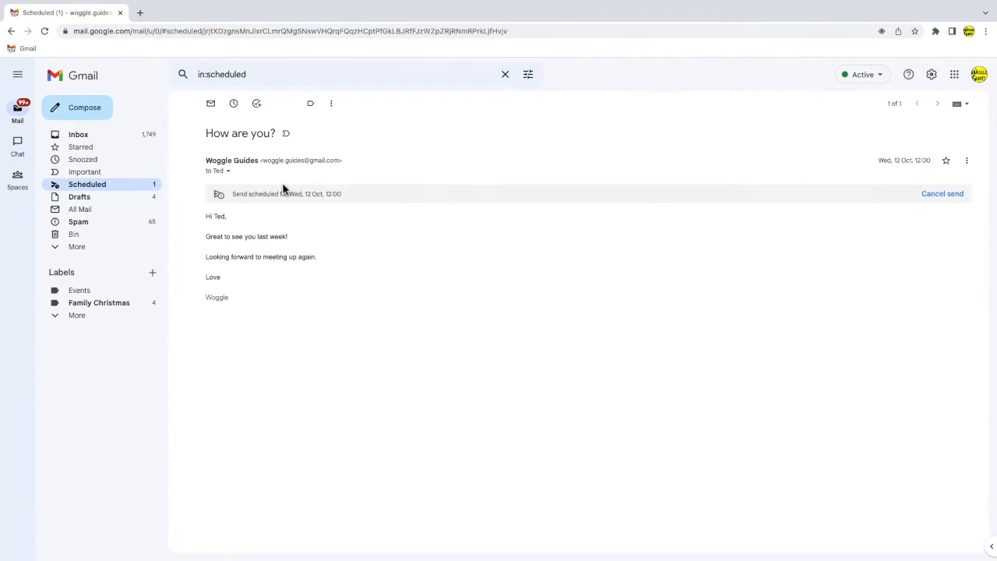
pyautogui.press('ctrl+plus')
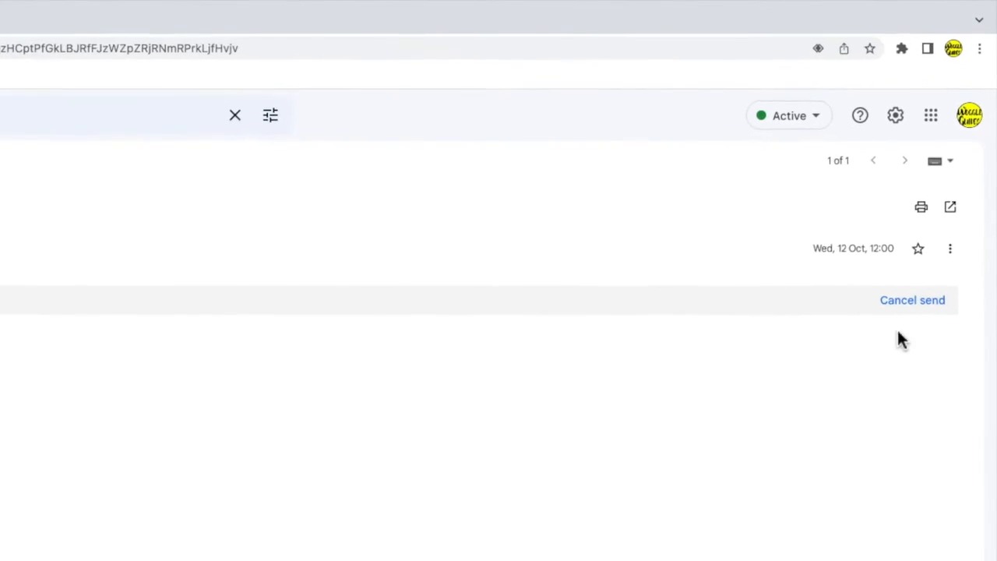